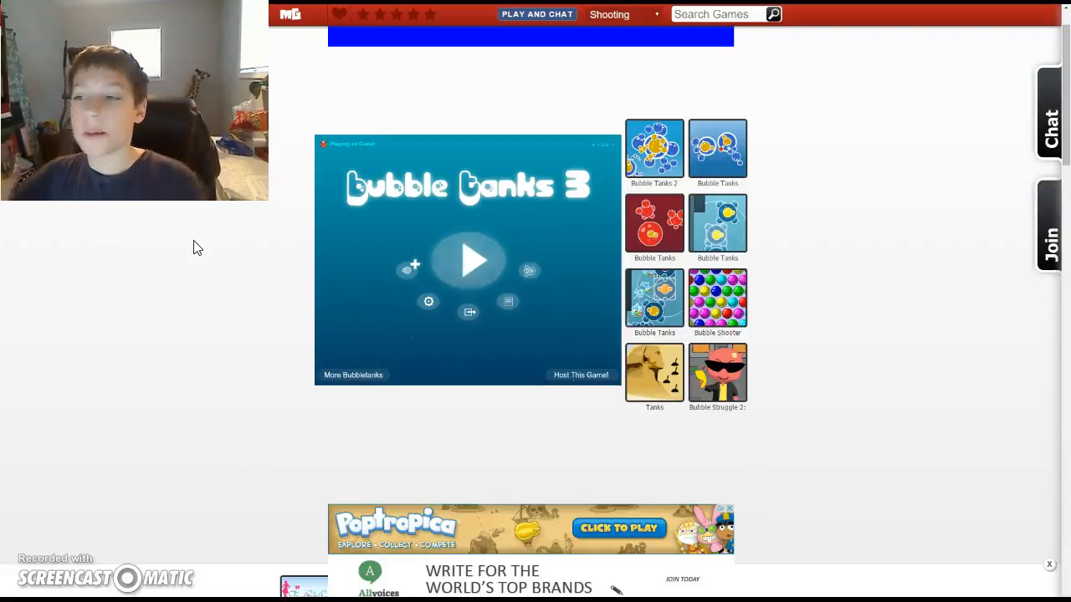
pyautogui.moveTo(467, 226)
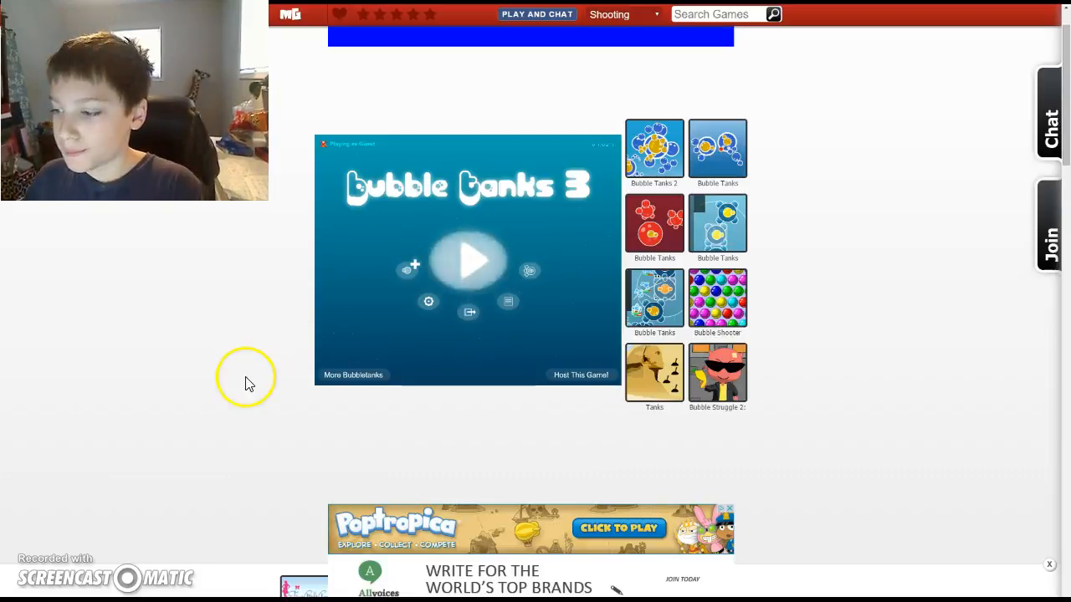
pyautogui.moveTo(749, 196)
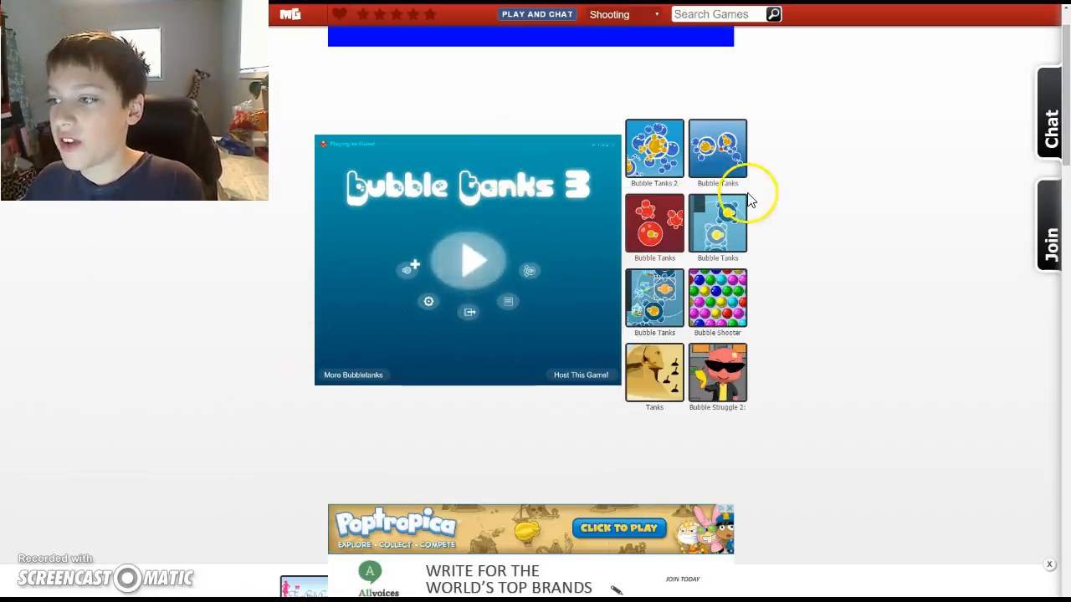
pyautogui.moveTo(744, 159)
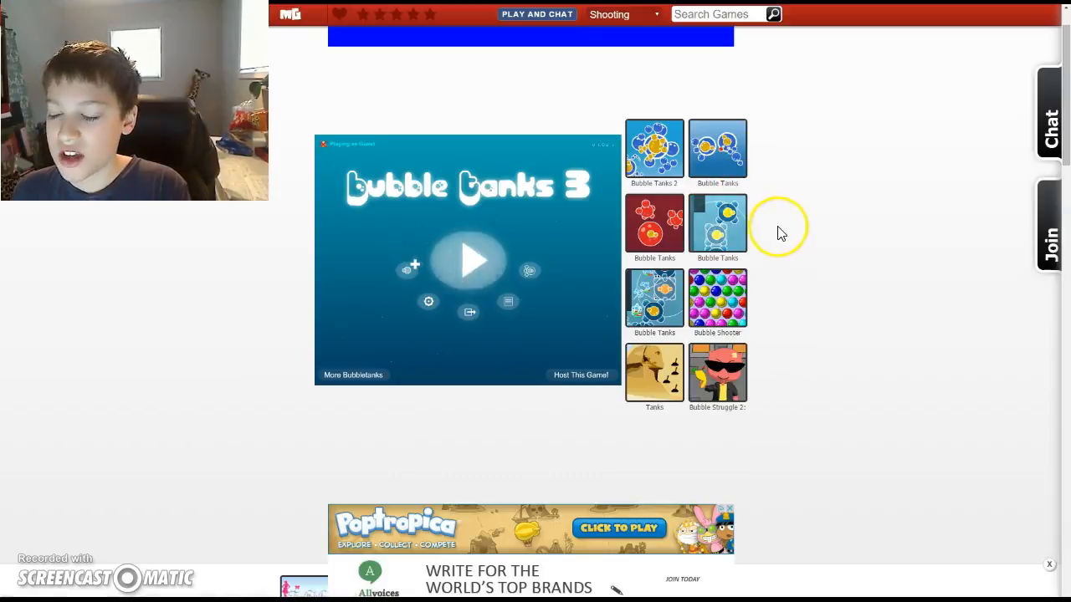
pyautogui.moveTo(721, 160)
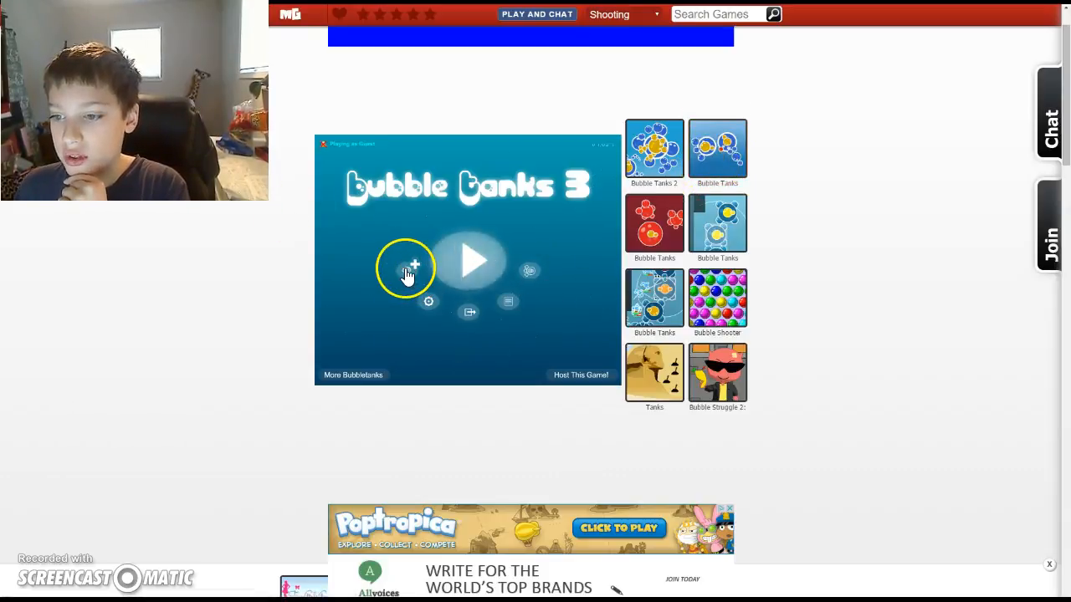
# Bring up the Select Tanks To Download From Server screen via the tank-plus icon
pyautogui.click(415, 266)
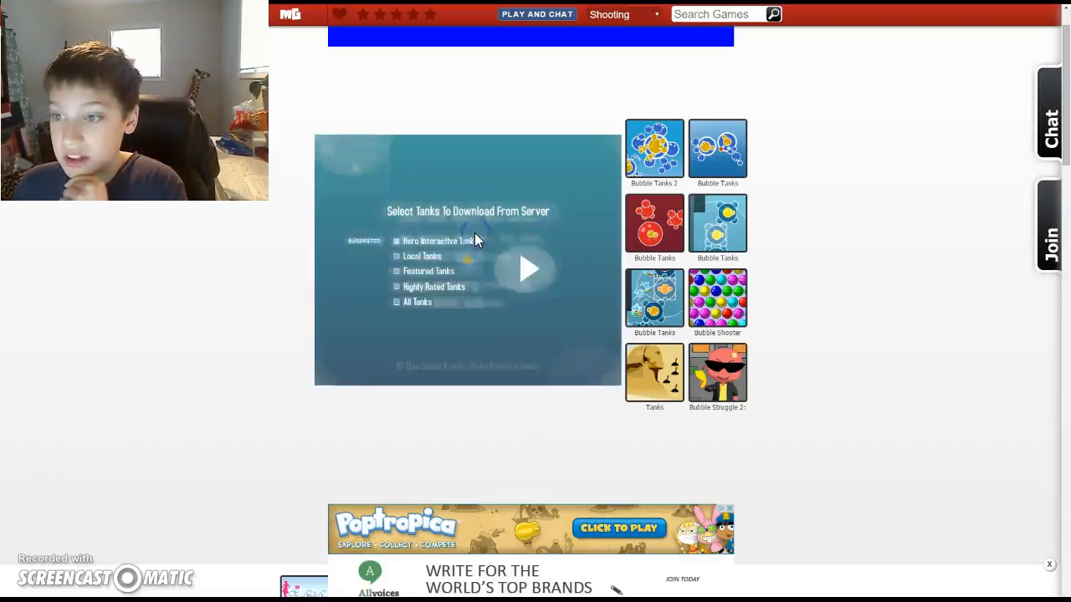
pyautogui.moveTo(515, 266)
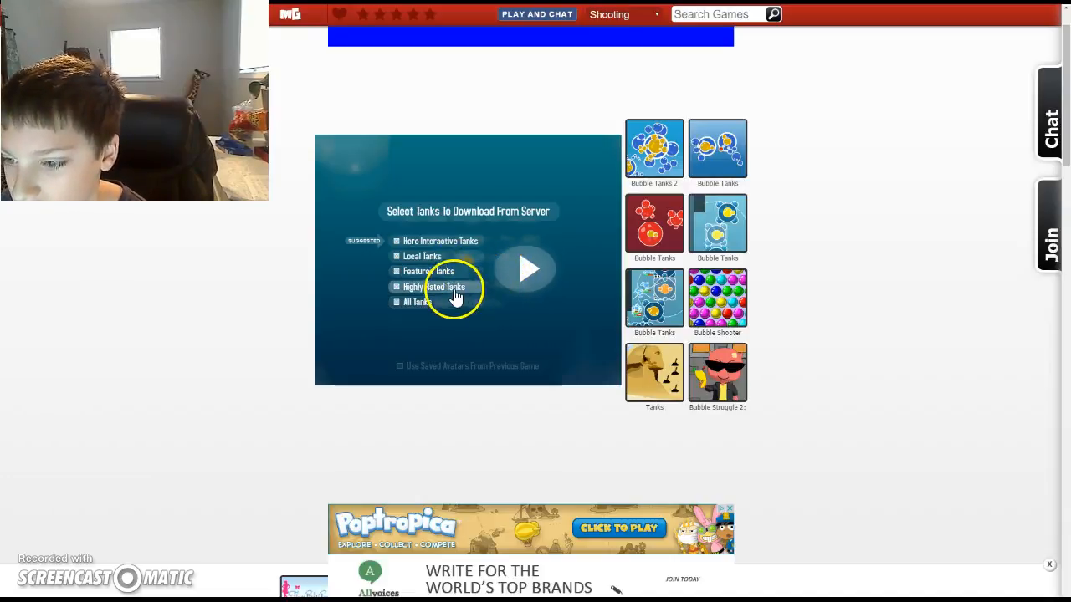
# Include Highly Rated Tanks in the download, then fire at enemy bubbles in the arena
pyautogui.click(525, 269)
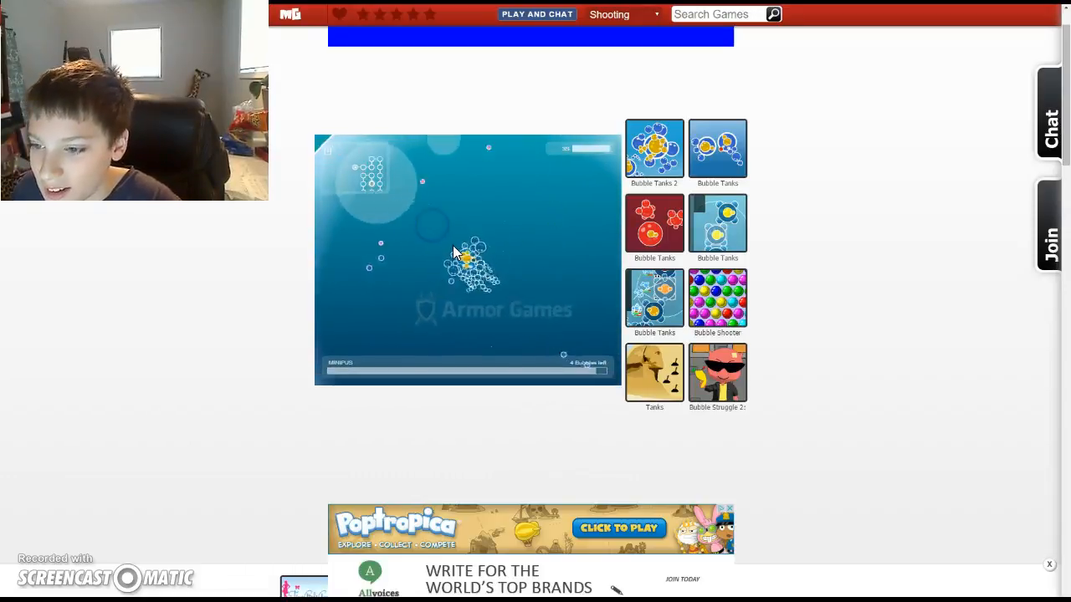
pyautogui.click(366, 272)
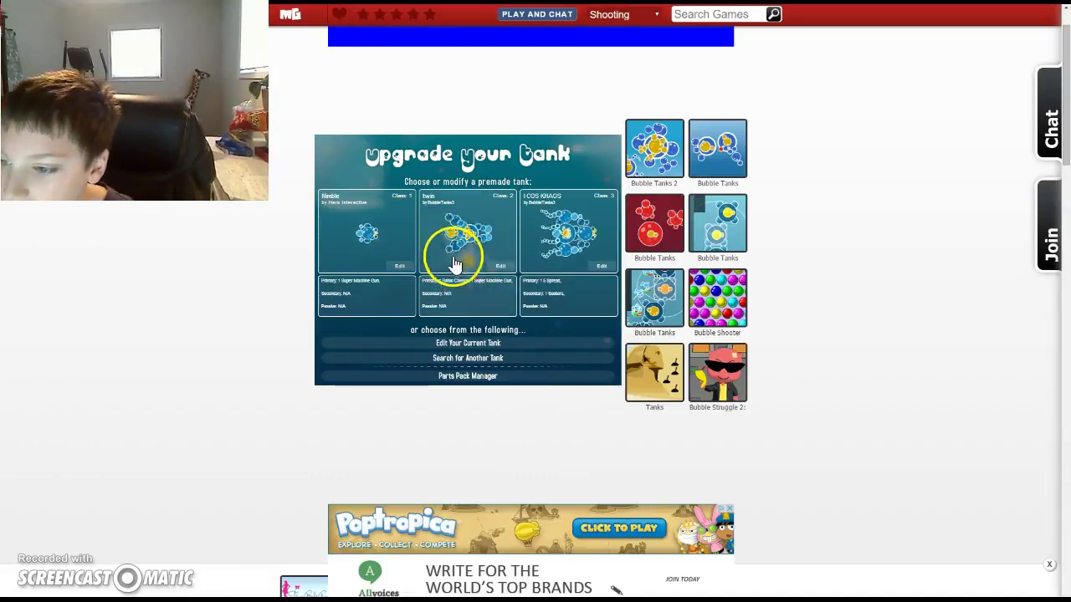
pyautogui.moveTo(477, 251)
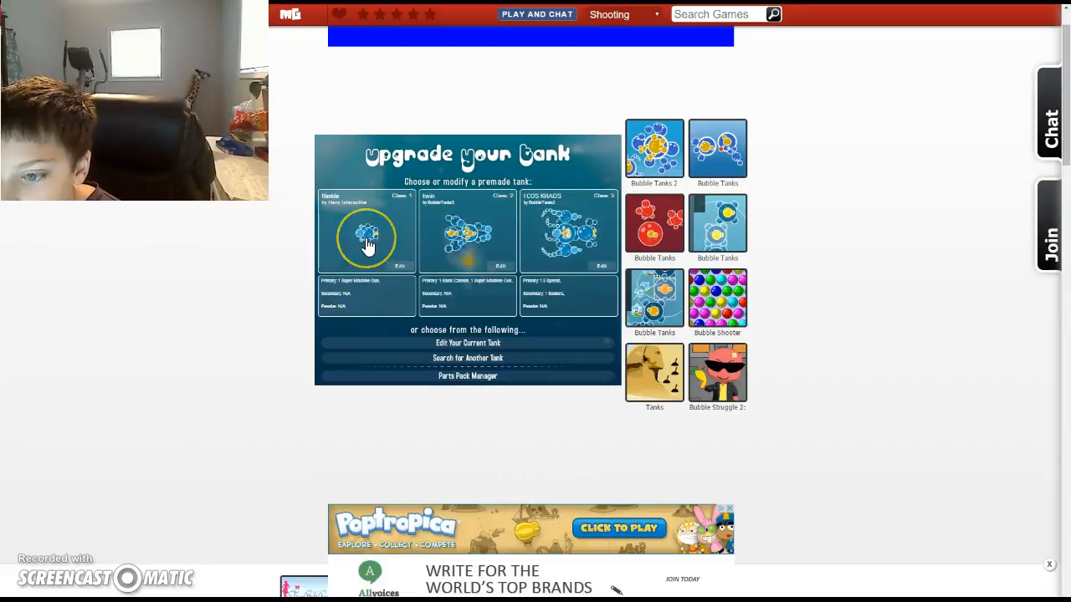
pyautogui.moveTo(574, 222)
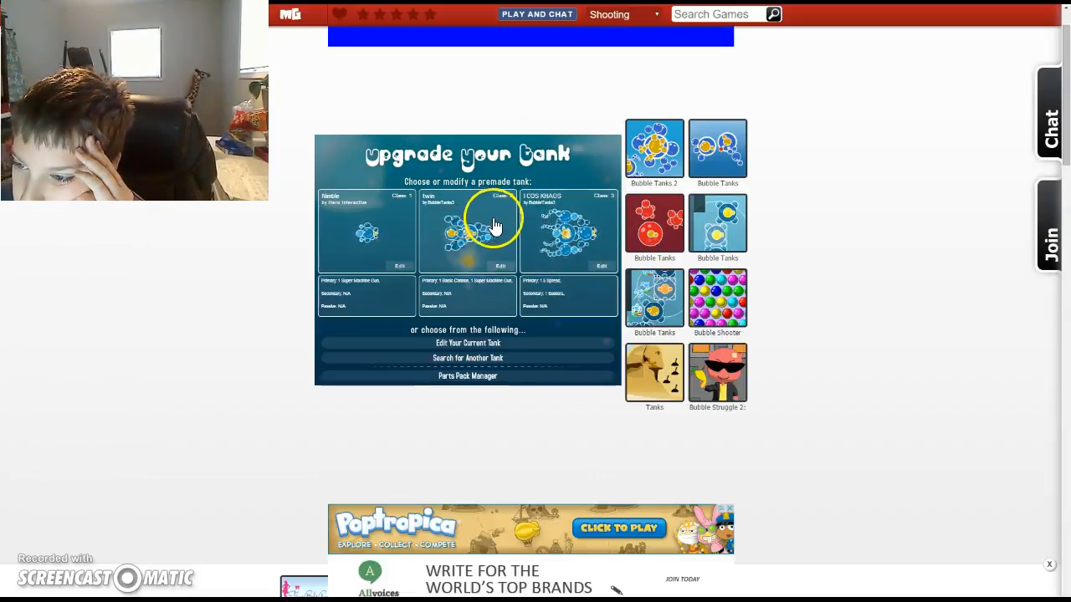
pyautogui.moveTo(501, 251)
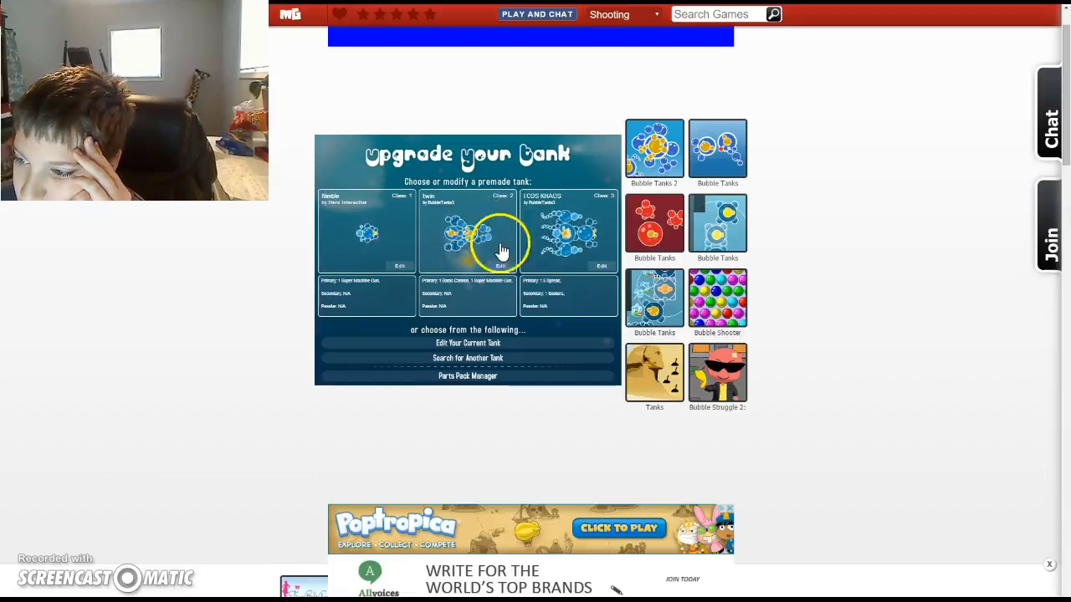
pyautogui.moveTo(580, 228)
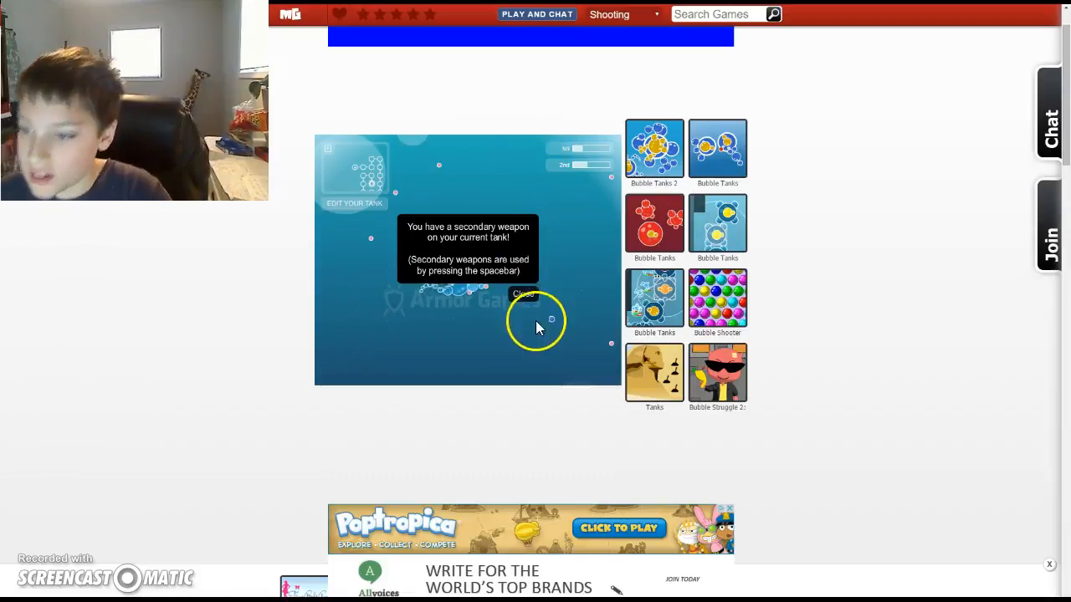
# Dismiss the secondary weapon notice and start fighting with the I COS KHAOS tank
pyautogui.click(522, 295)
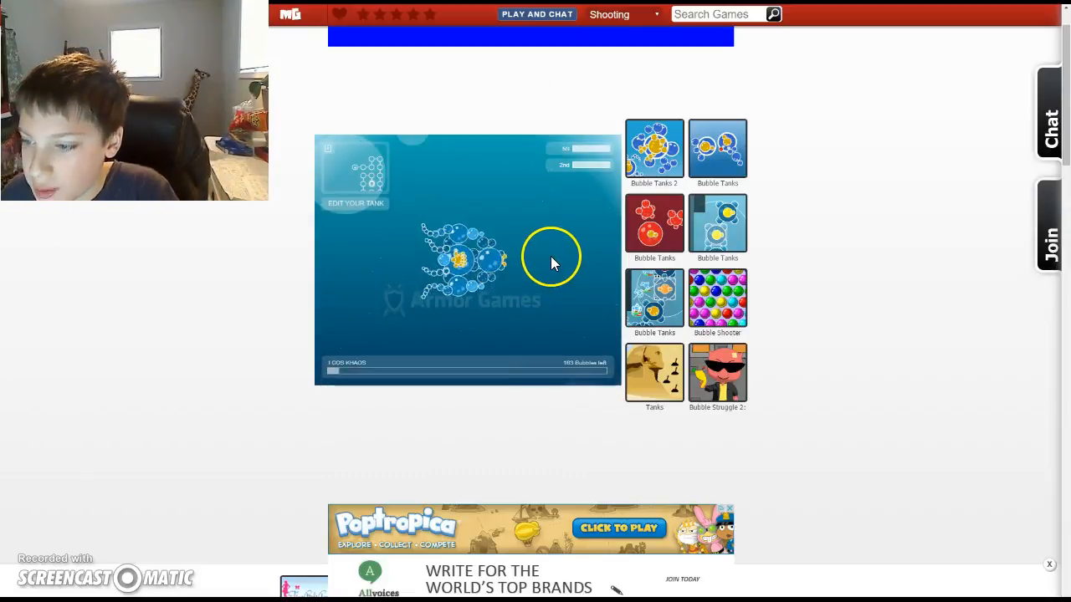
pyautogui.click(544, 277)
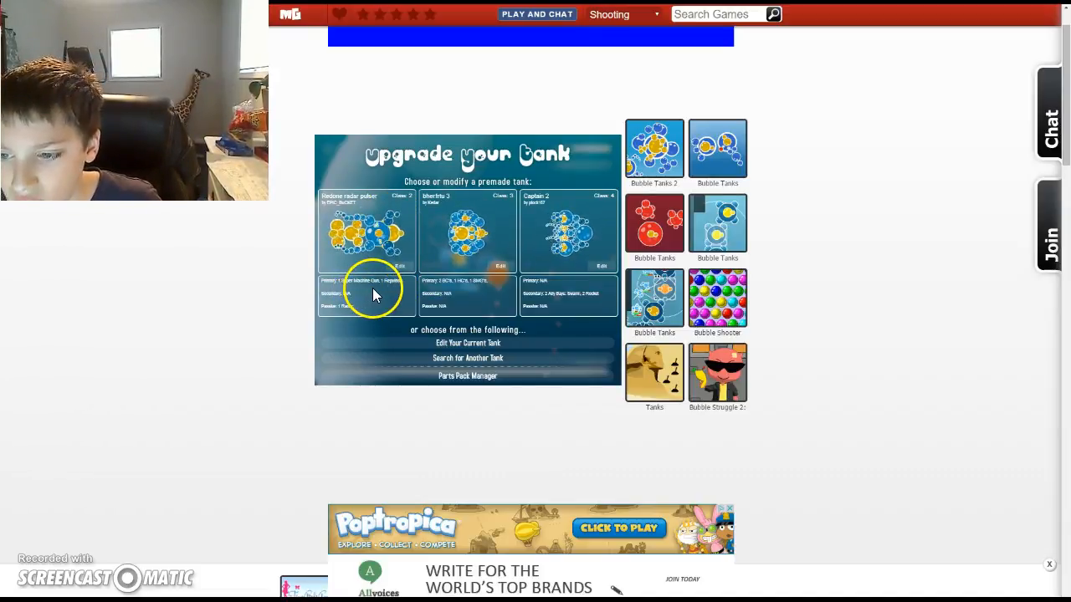
pyautogui.moveTo(354, 321)
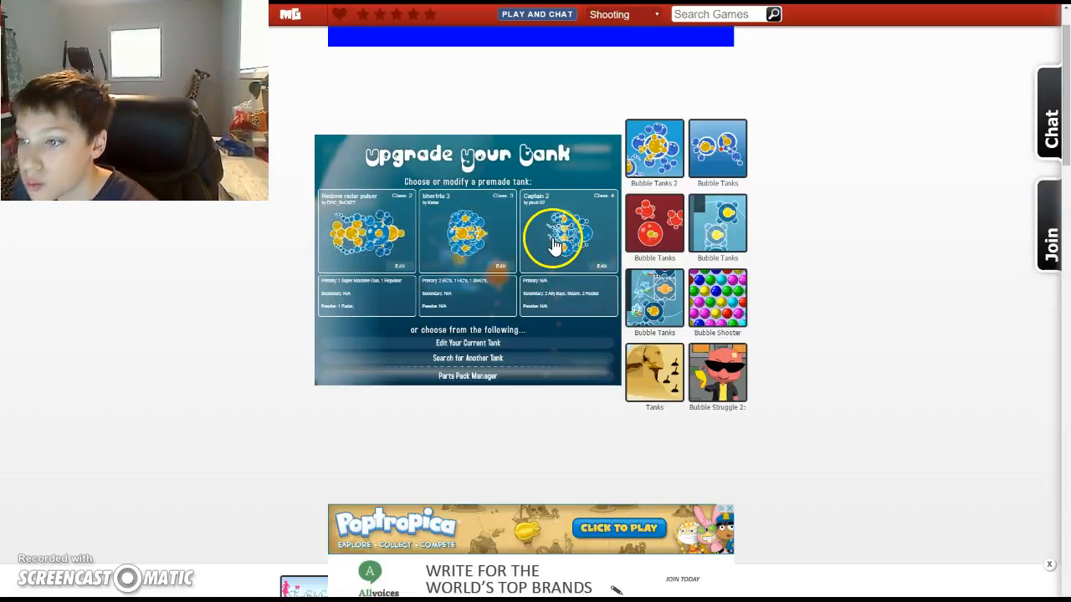
pyautogui.moveTo(418, 221)
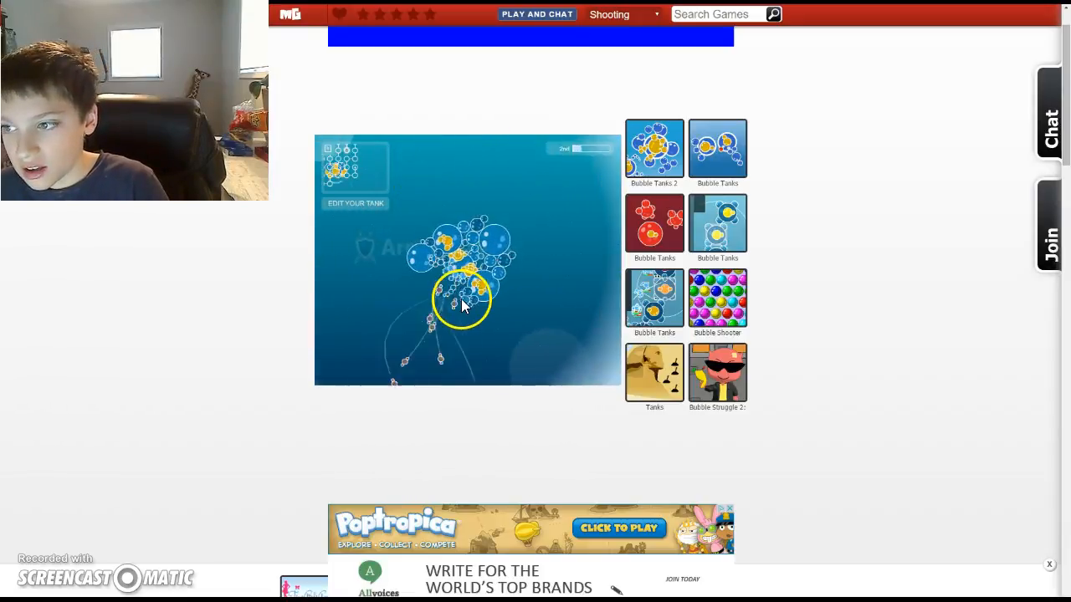
# Battle enemy bubbles near the large bubble wall toward the arena's outer edge
pyautogui.scroll(-3)
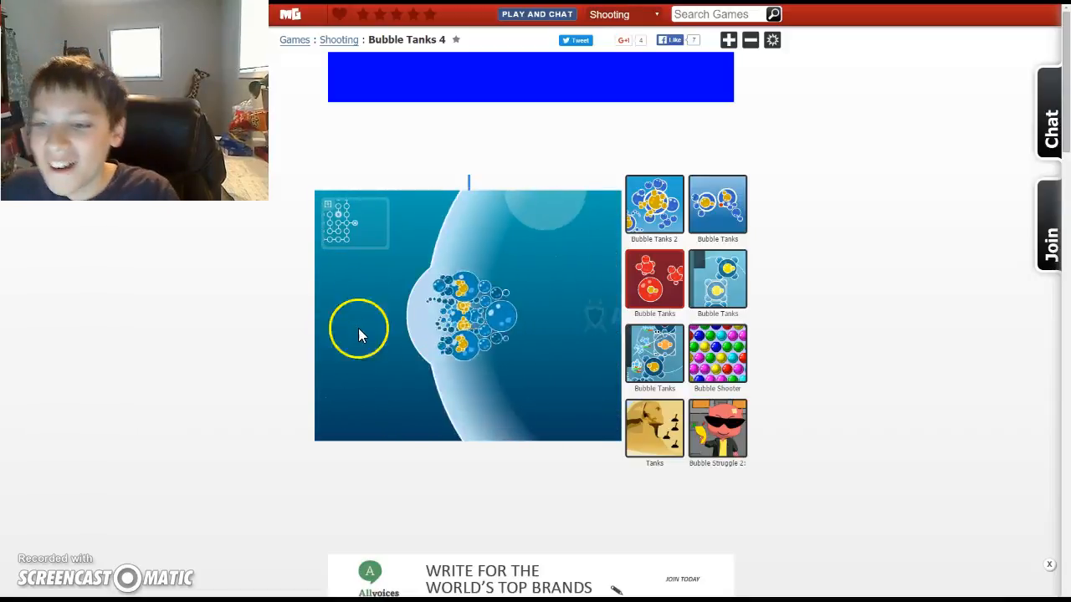
pyautogui.moveTo(541, 324)
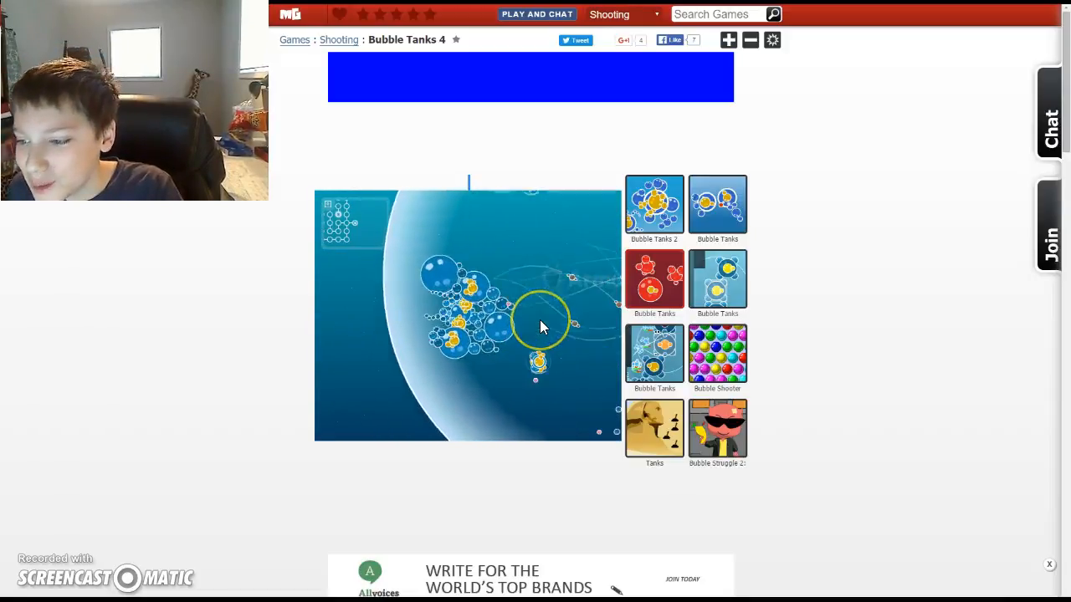